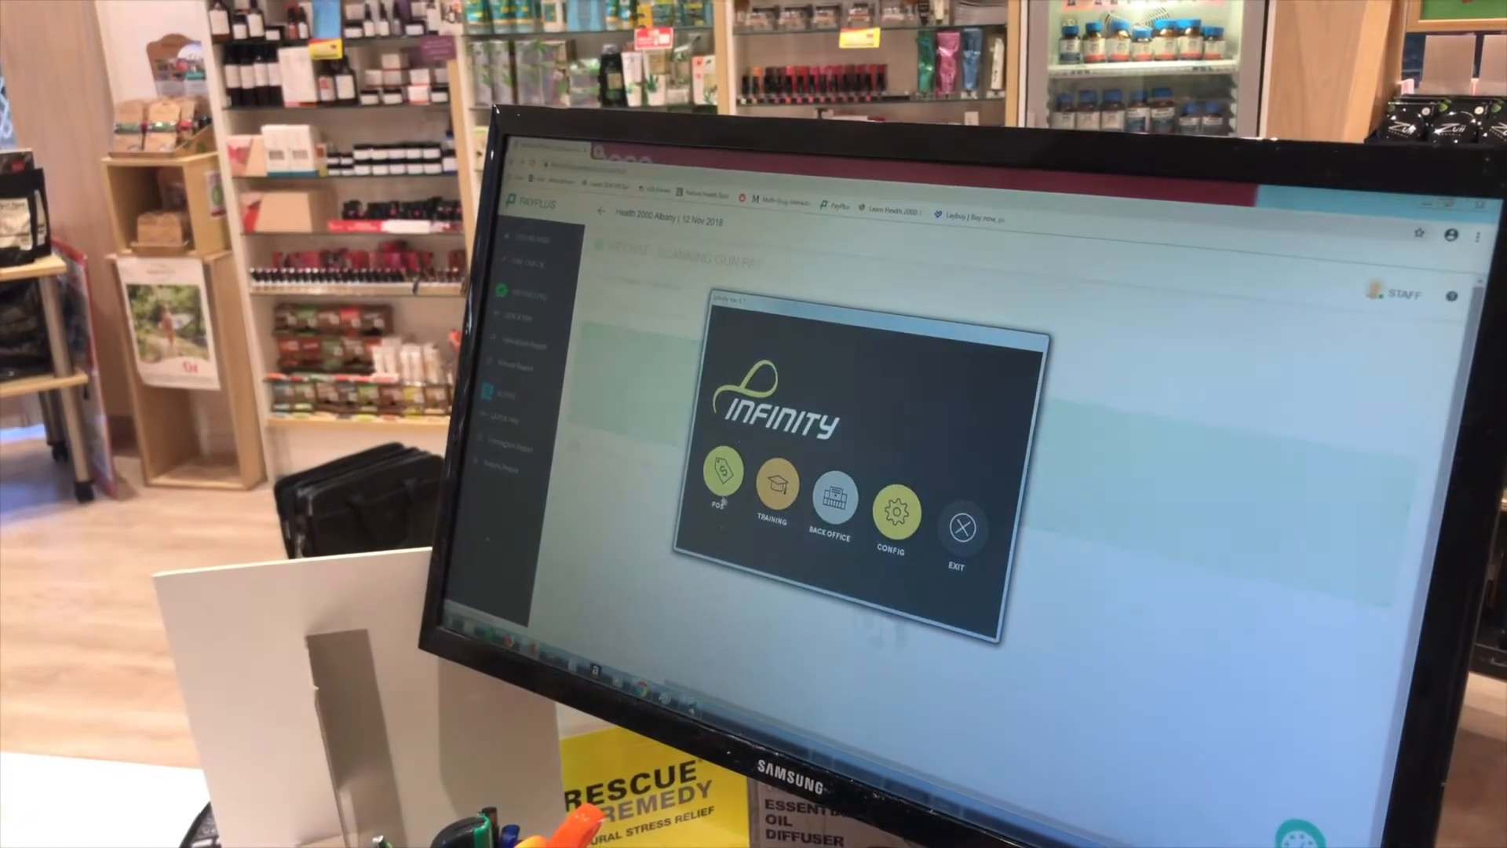
Ring up the $59.90 Infinity POS sale and pay the full 59.90 with WeChat Pay.
left_click(722, 477)
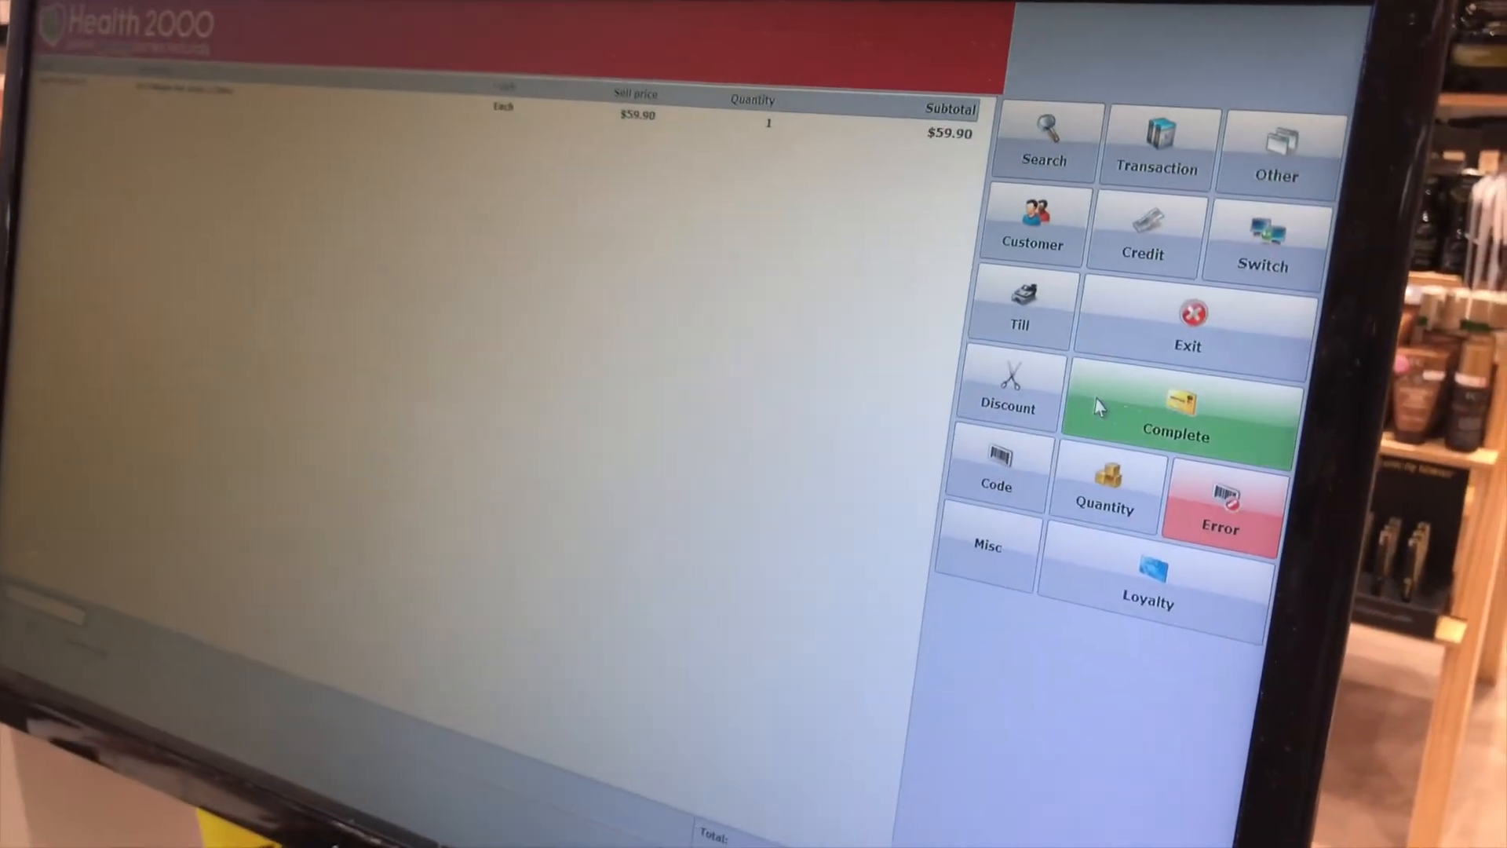
left_click(1176, 418)
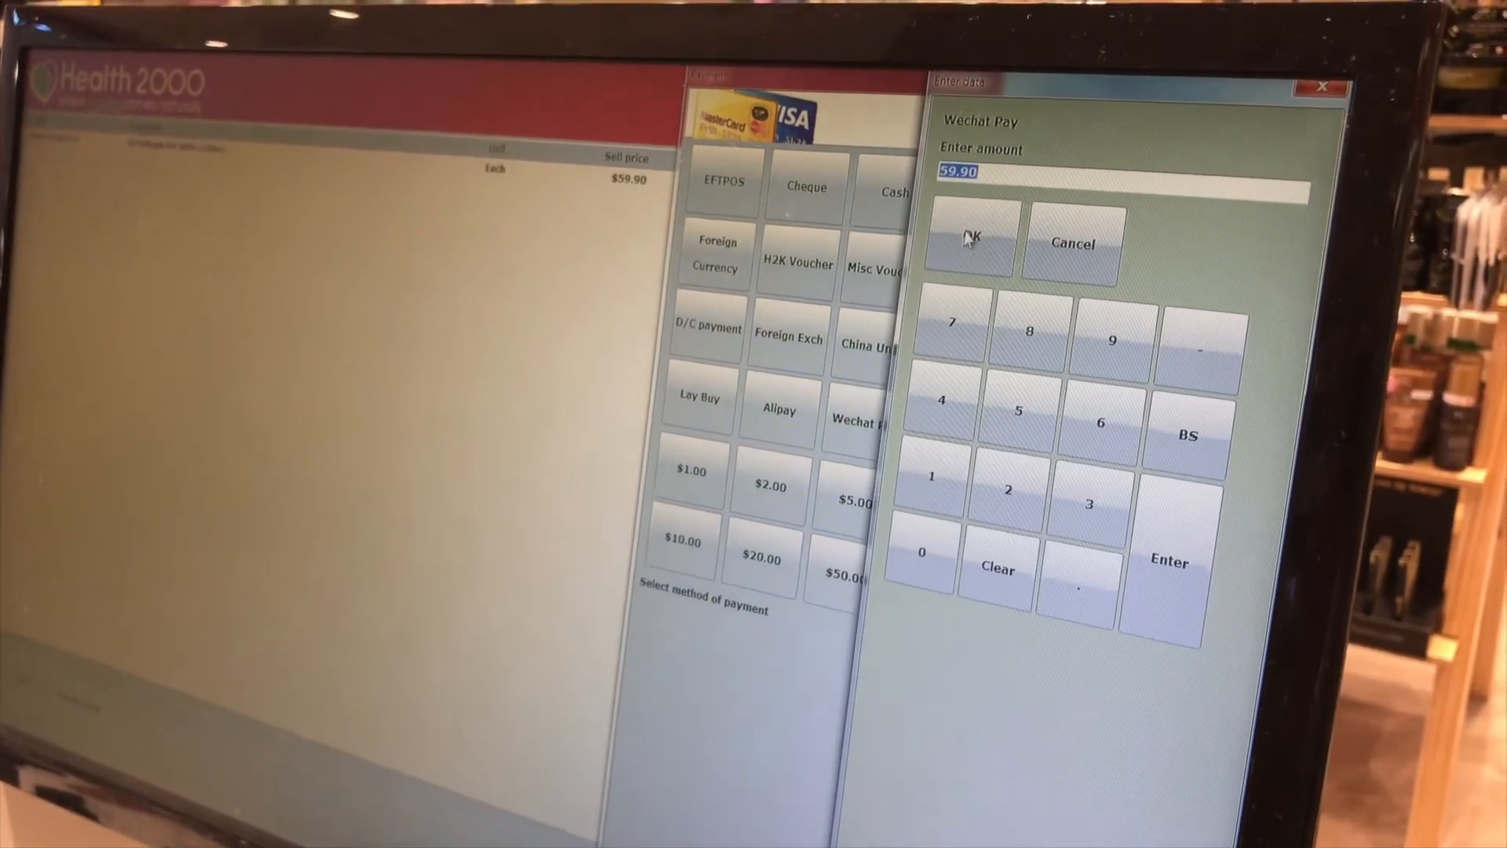
left_click(972, 240)
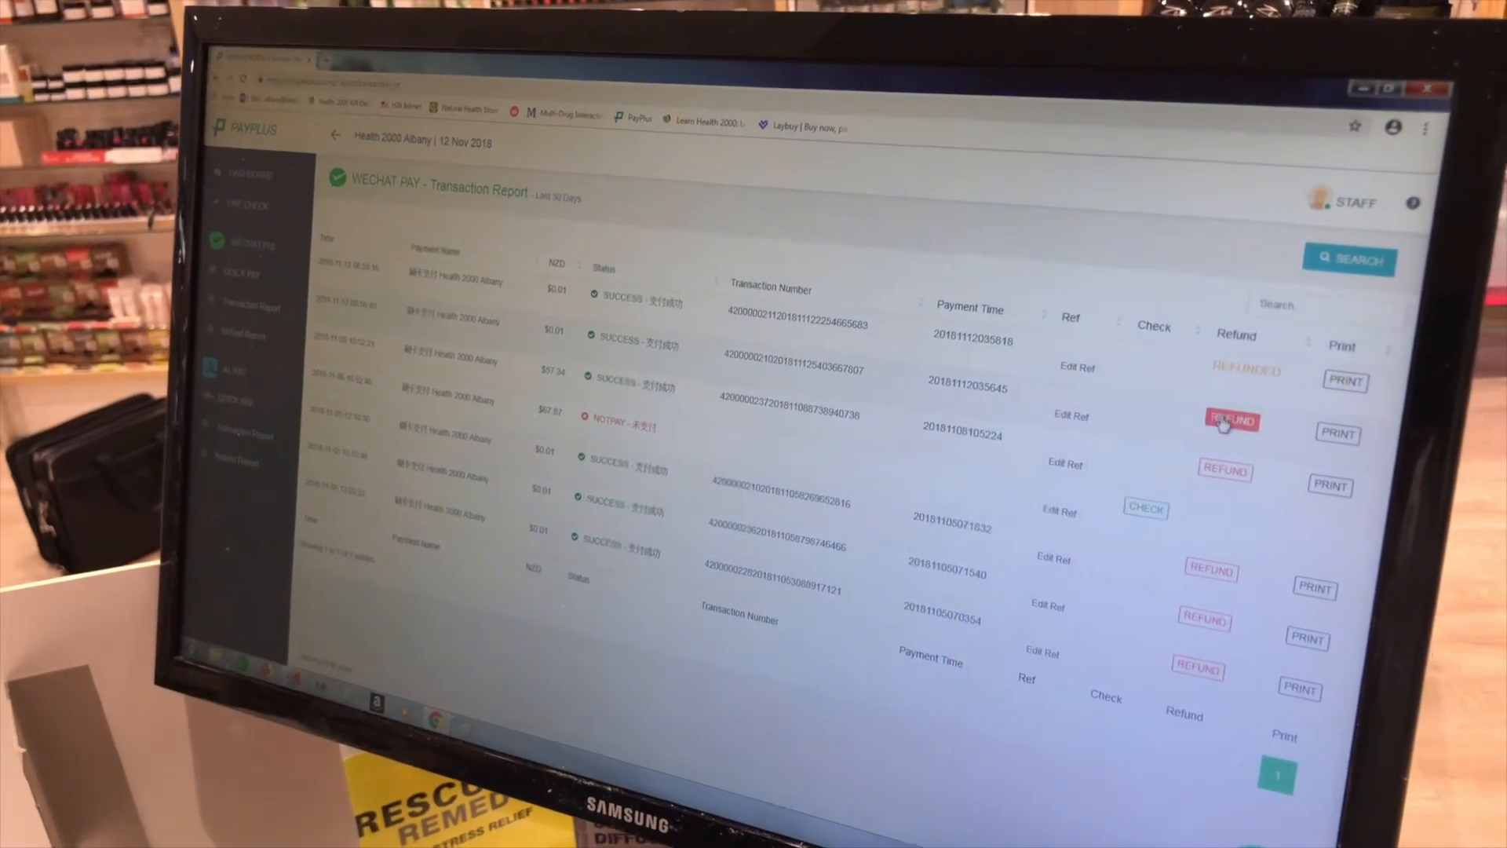
Submit a $0.01 refund with reason 'Refund' on a WeChat transaction.
left_click(1229, 420)
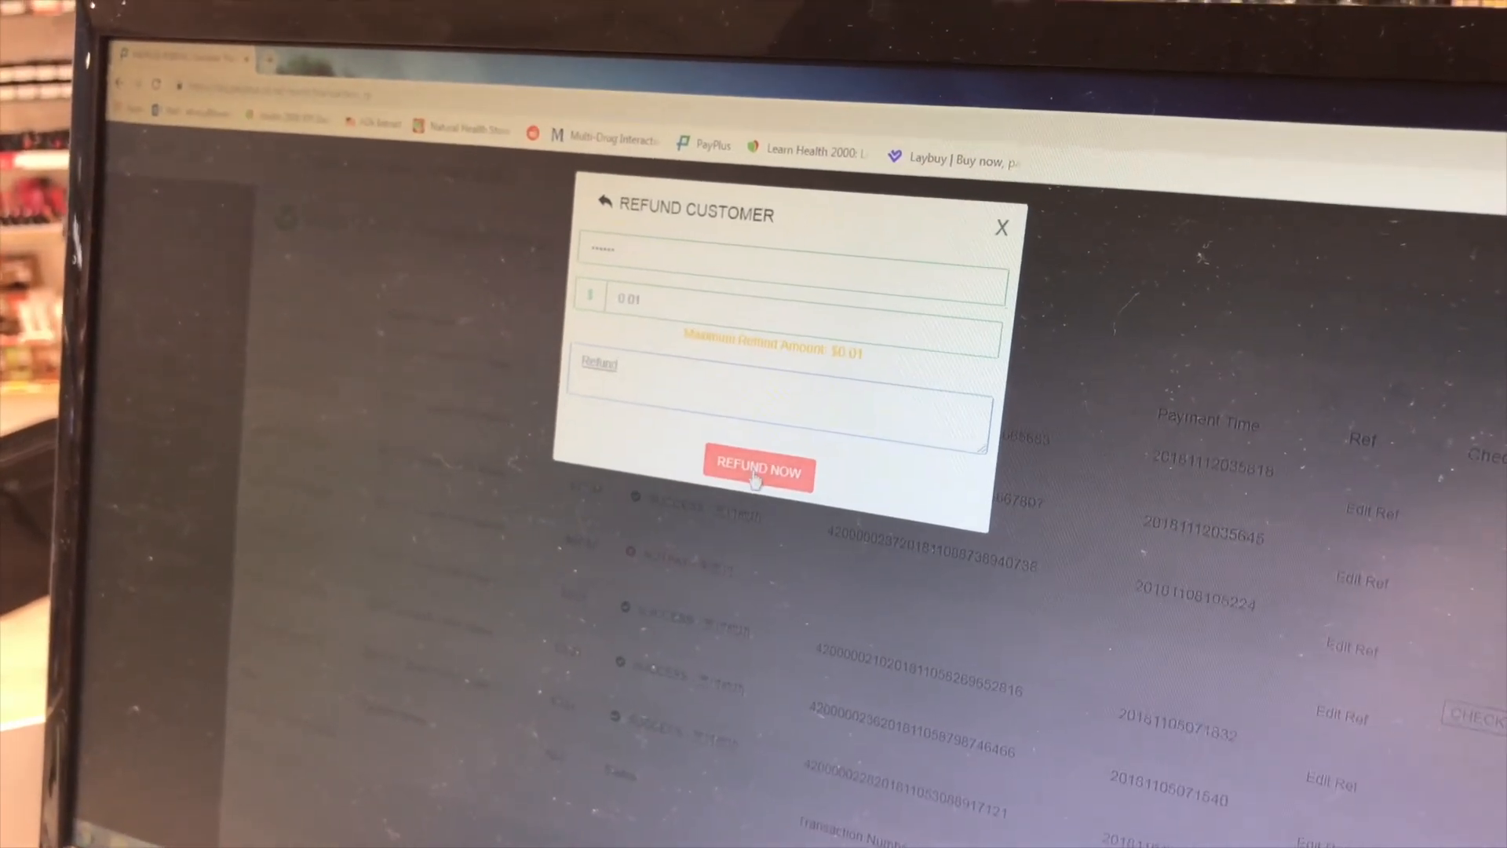
left_click(755, 471)
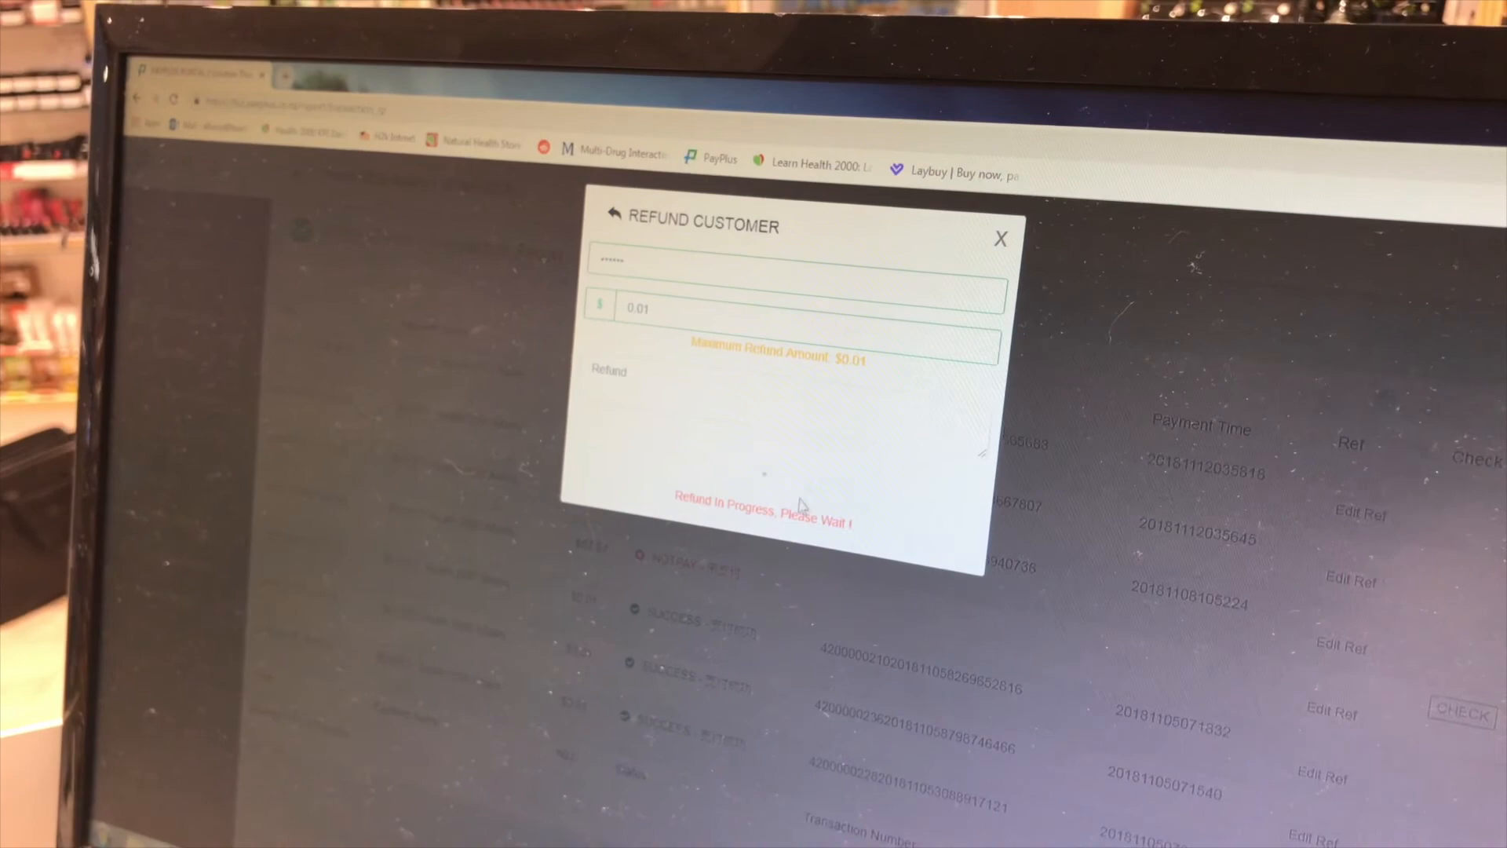